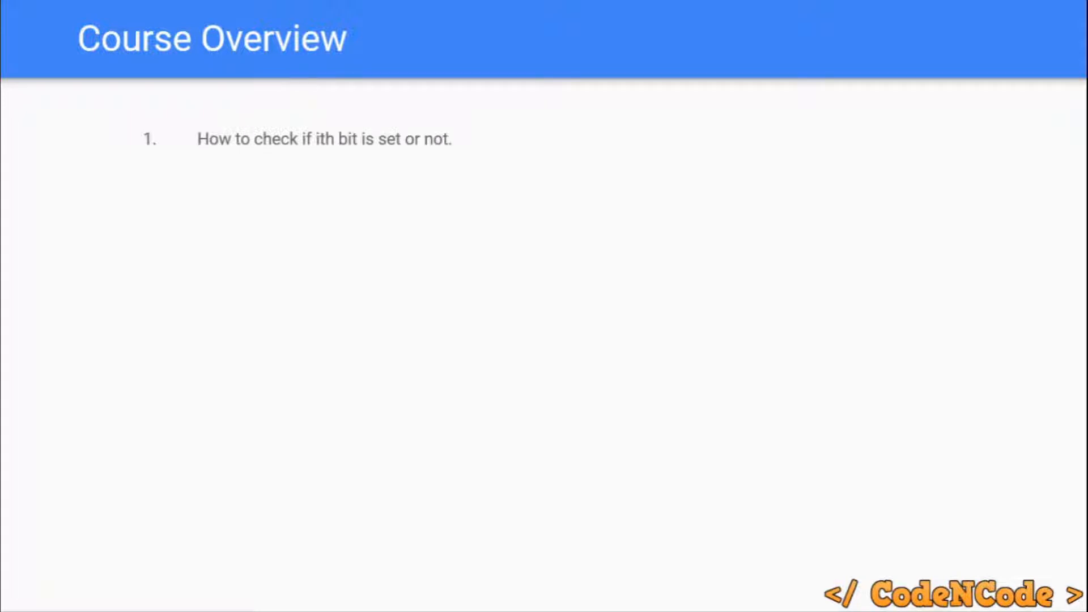
mouse_move(557, 189)
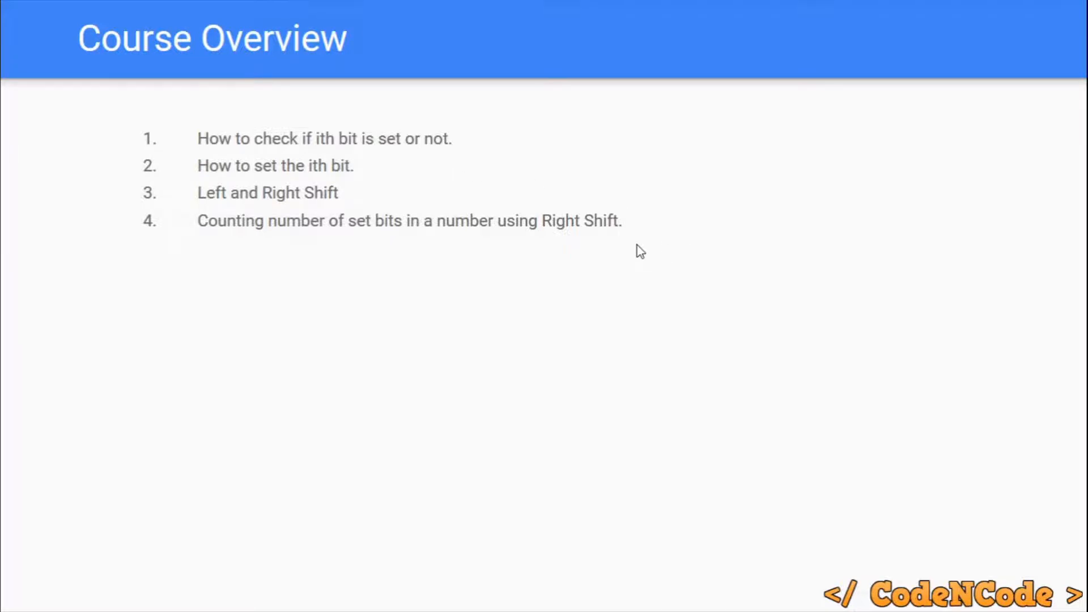
mouse_move(666, 243)
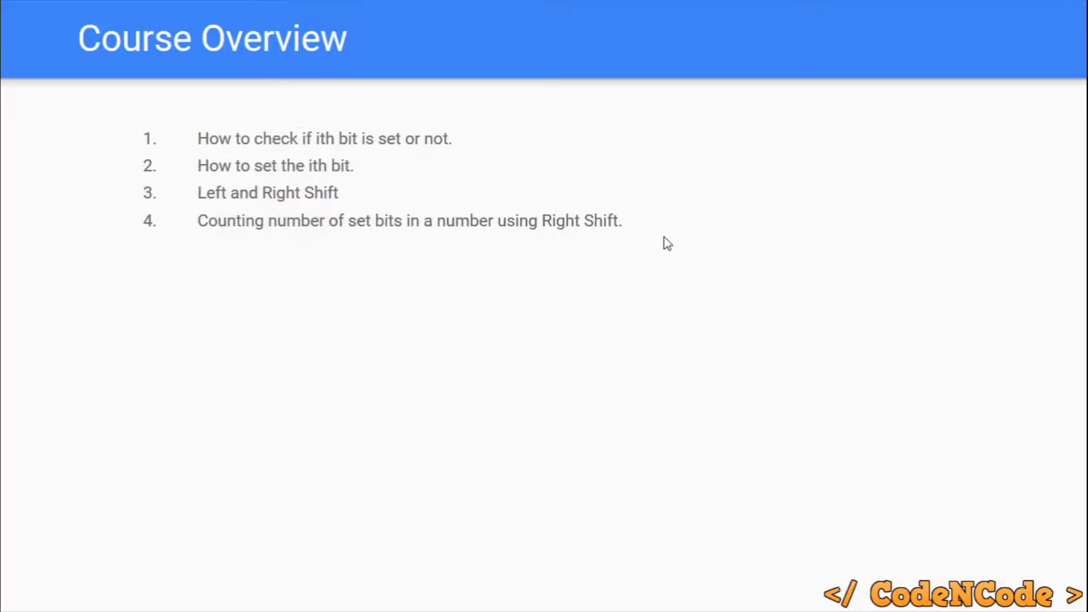
mouse_move(551, 253)
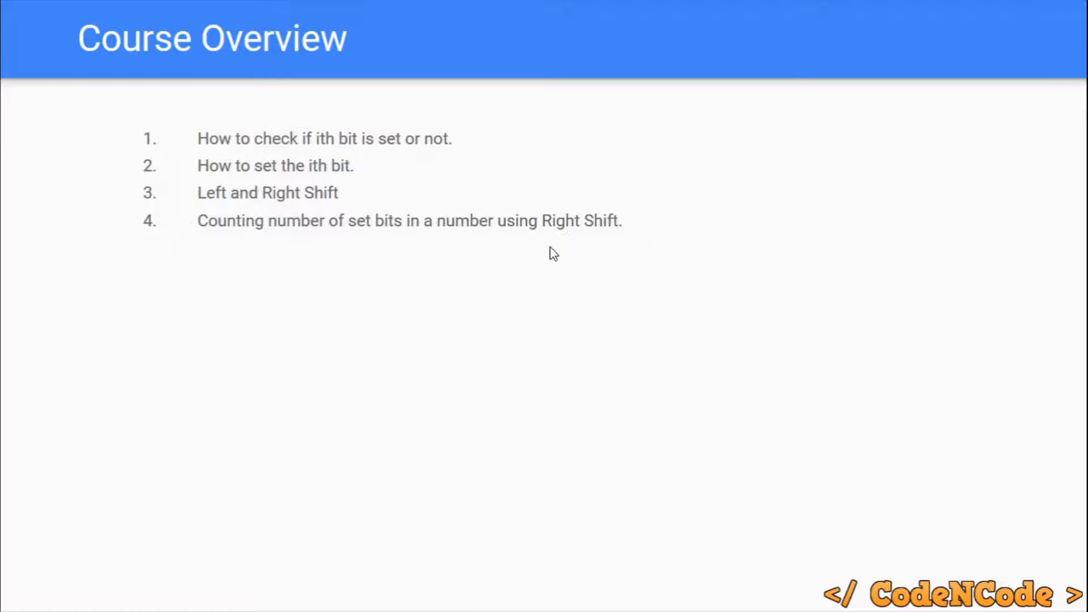
mouse_move(647, 239)
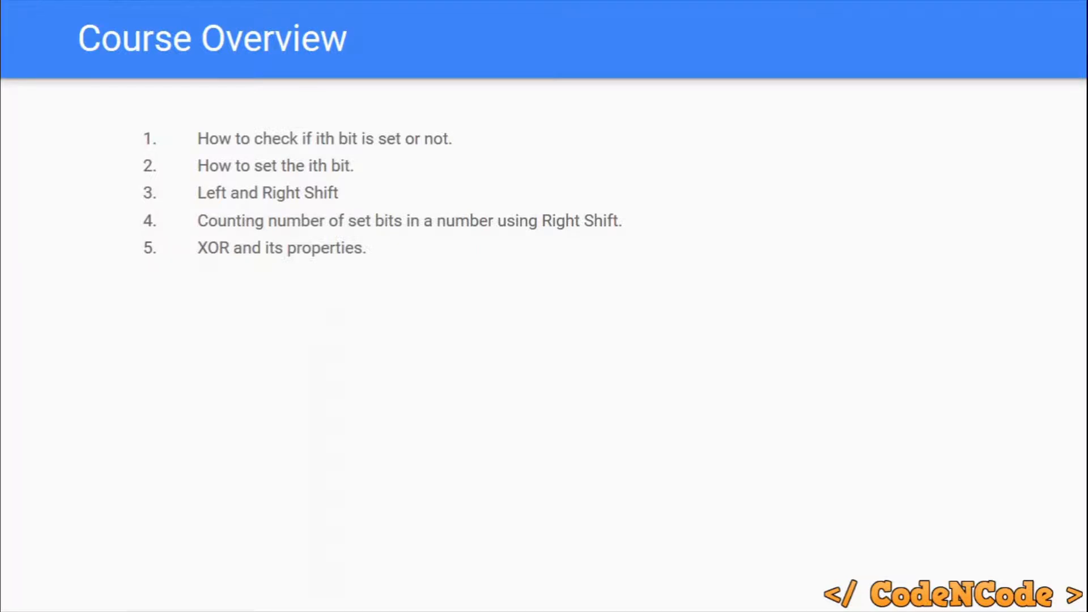
mouse_move(244, 267)
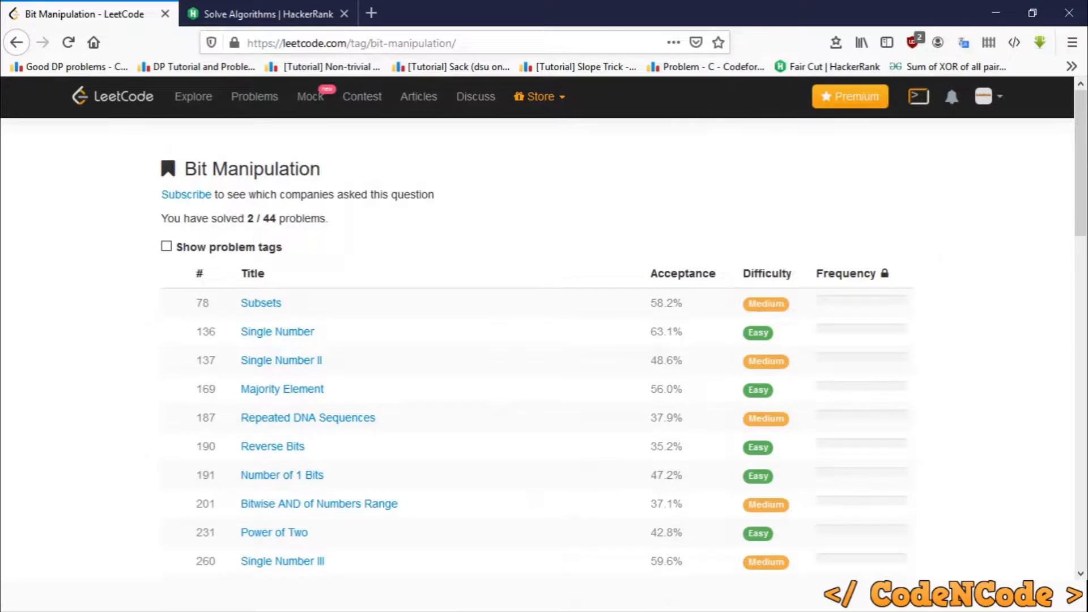
mouse_move(509, 204)
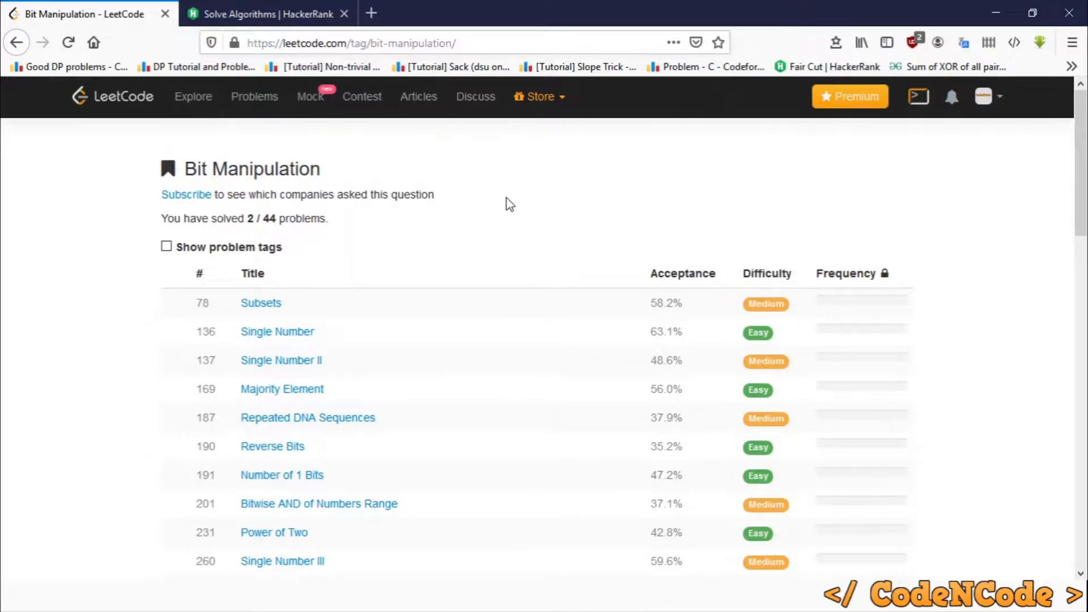
mouse_move(276, 234)
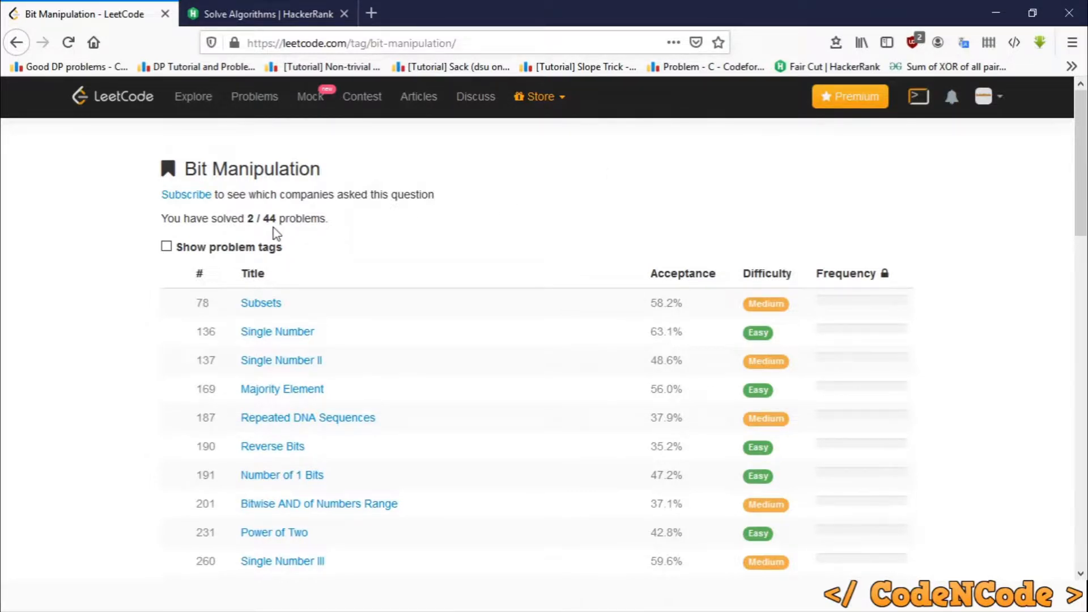
mouse_move(630, 279)
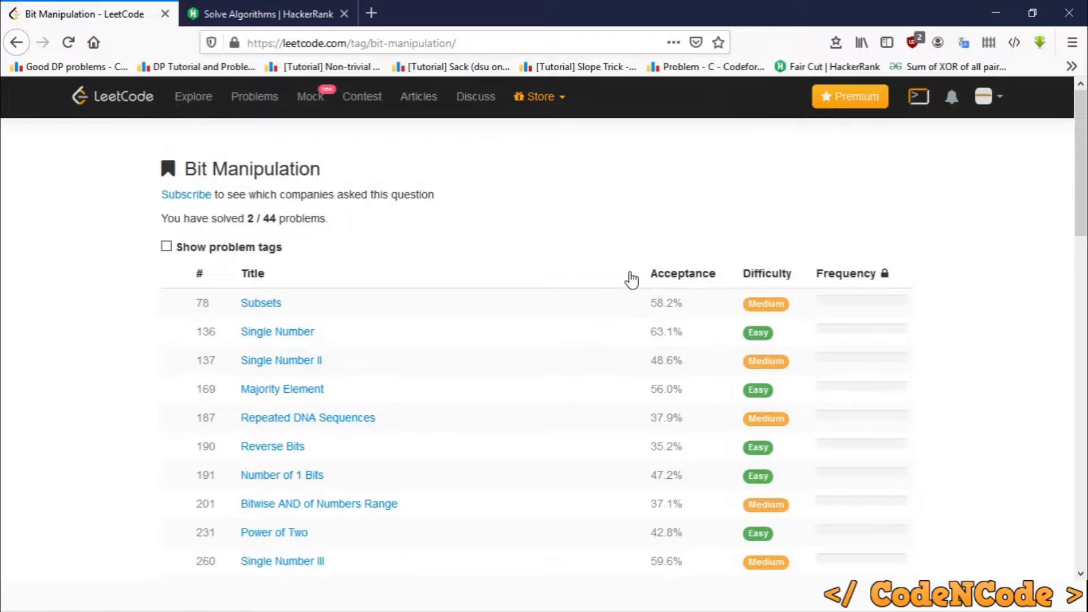
- Scroll through LeetCode's Bit Manipulation problem table of titles, acceptance rates and difficulties
scroll("down", 3)
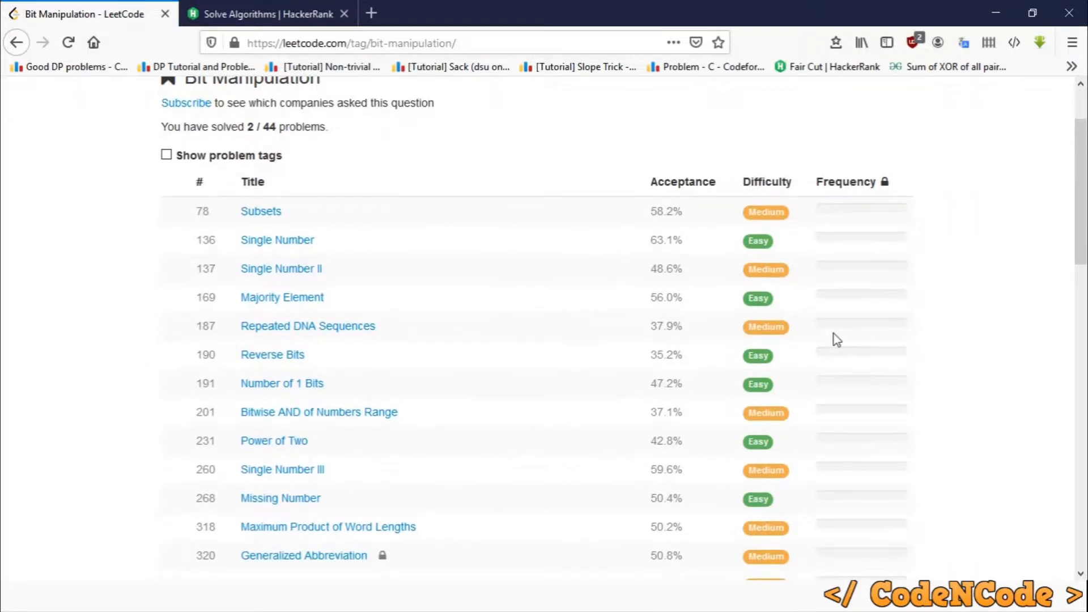
scroll("down", 3)
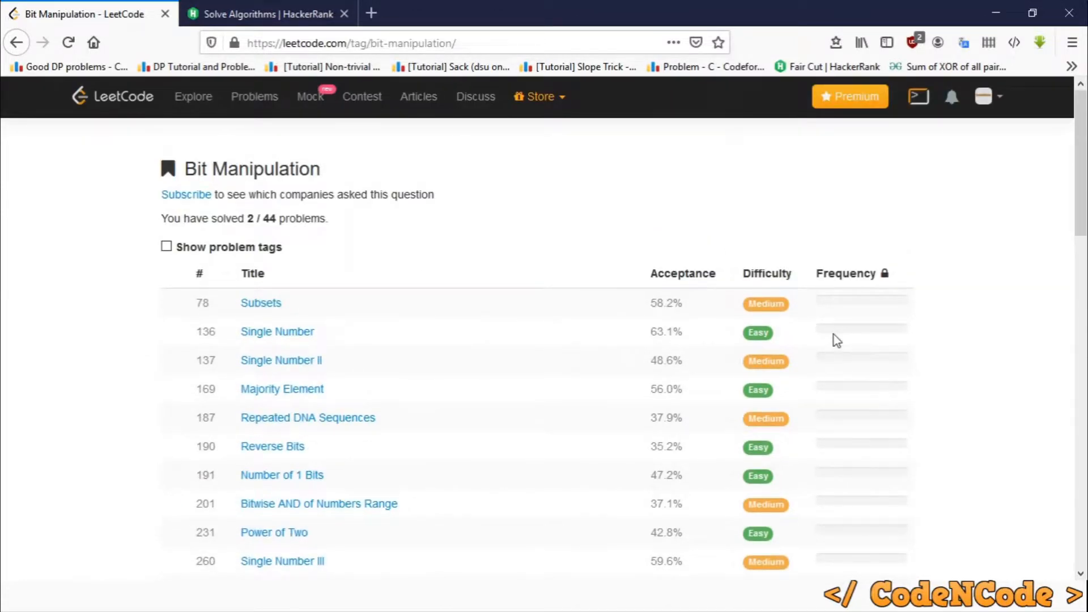
key("alt+tab")
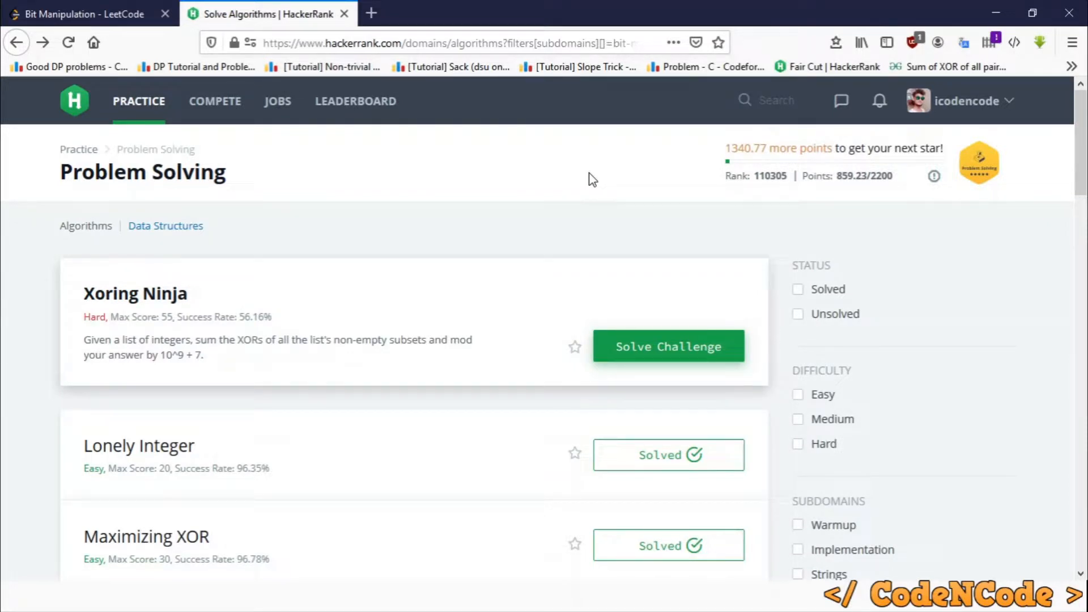
mouse_move(543, 291)
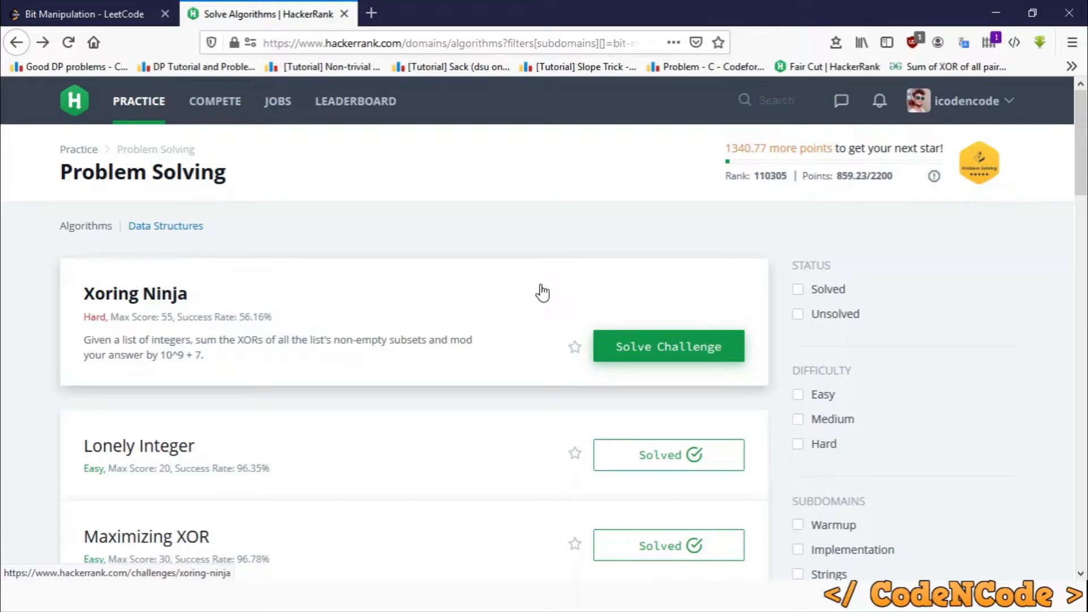
mouse_move(520, 251)
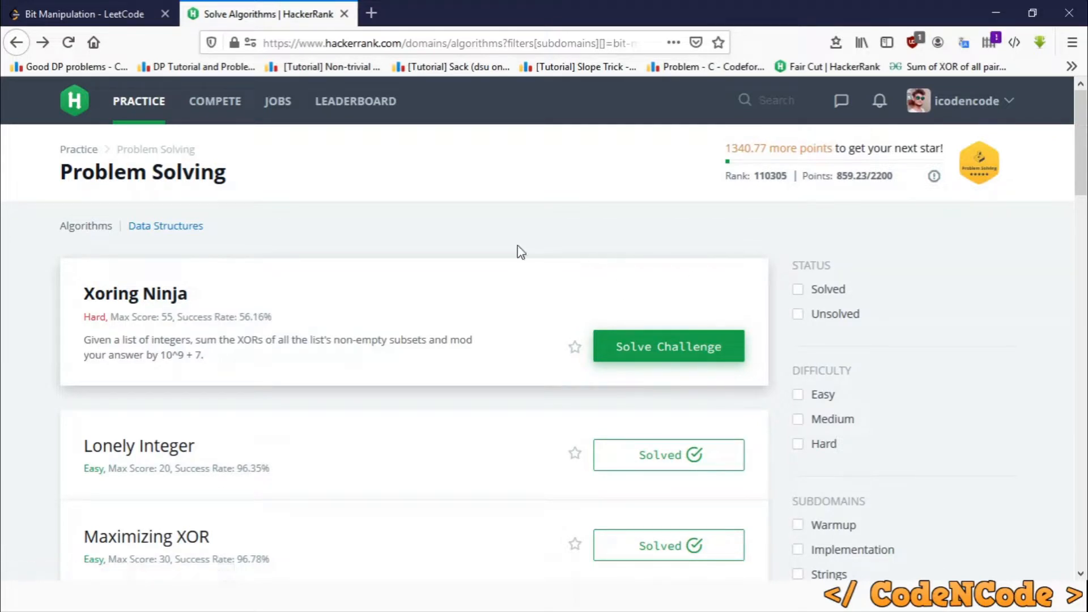
- Scroll through HackerRank's Bit Manipulation challenges, including Xoring Ninja and Lonely Integer
scroll("down", 3)
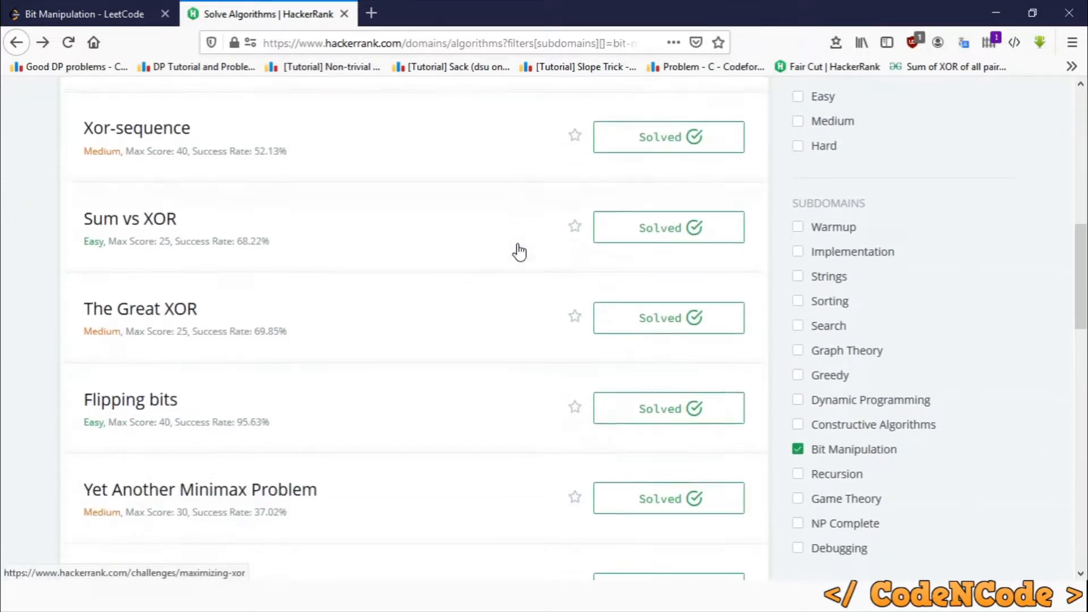
scroll("up", 3)
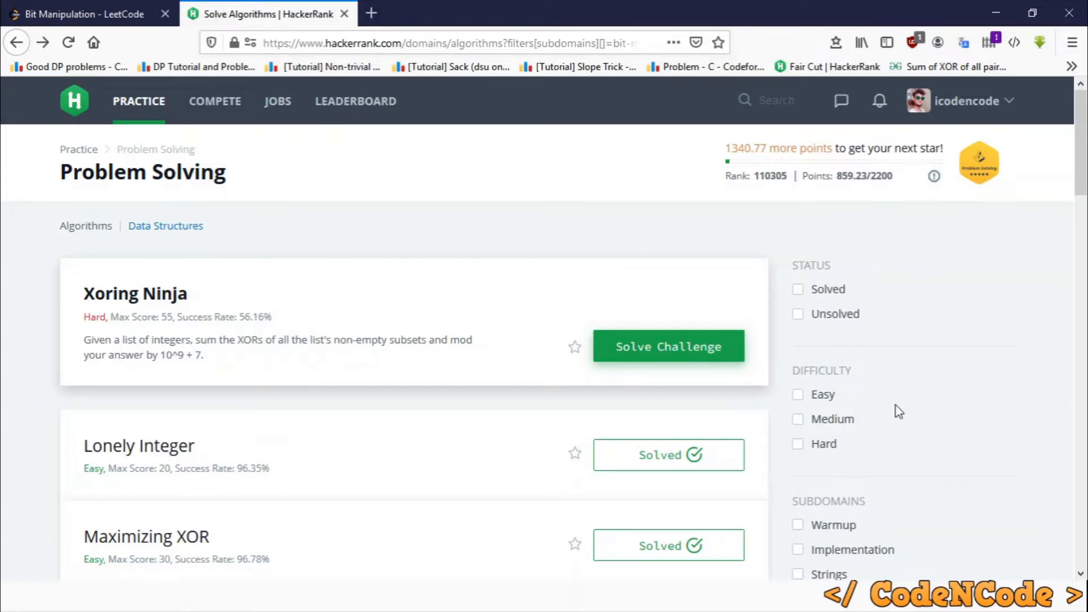
scroll("down", 3)
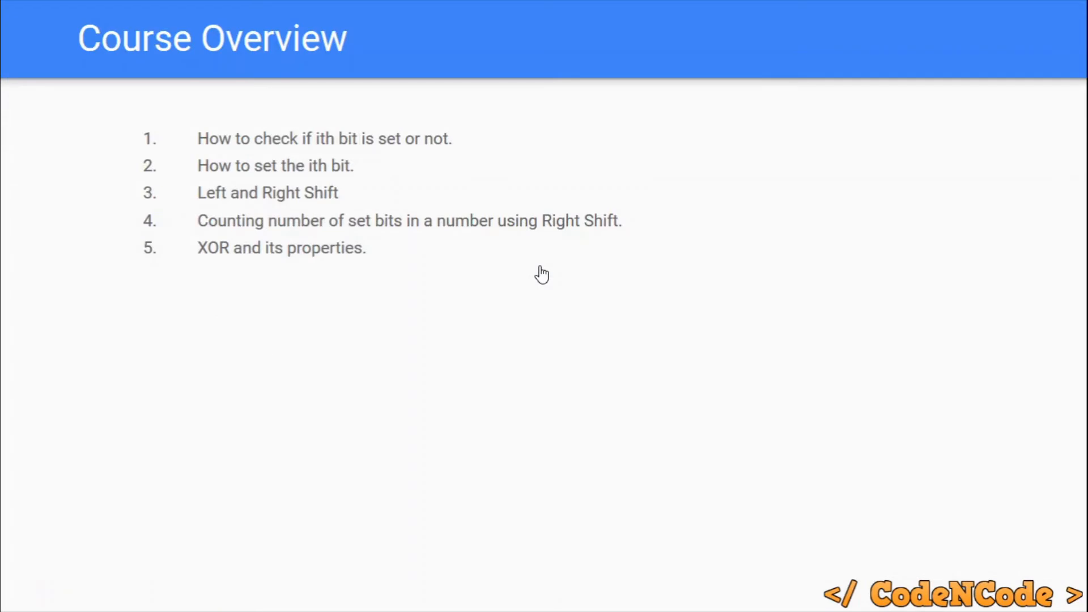
mouse_move(880, 266)
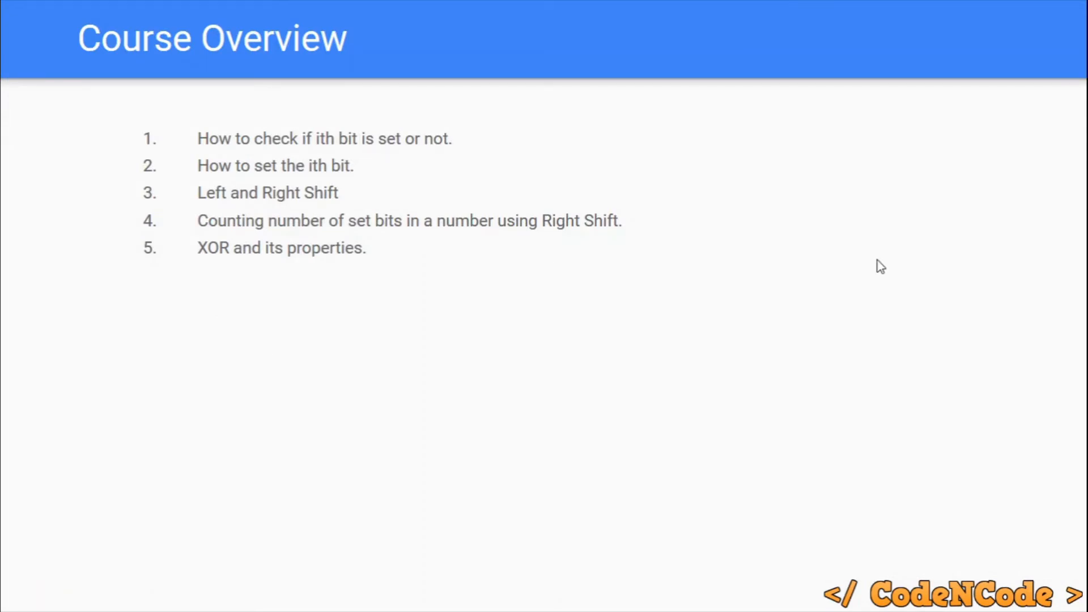